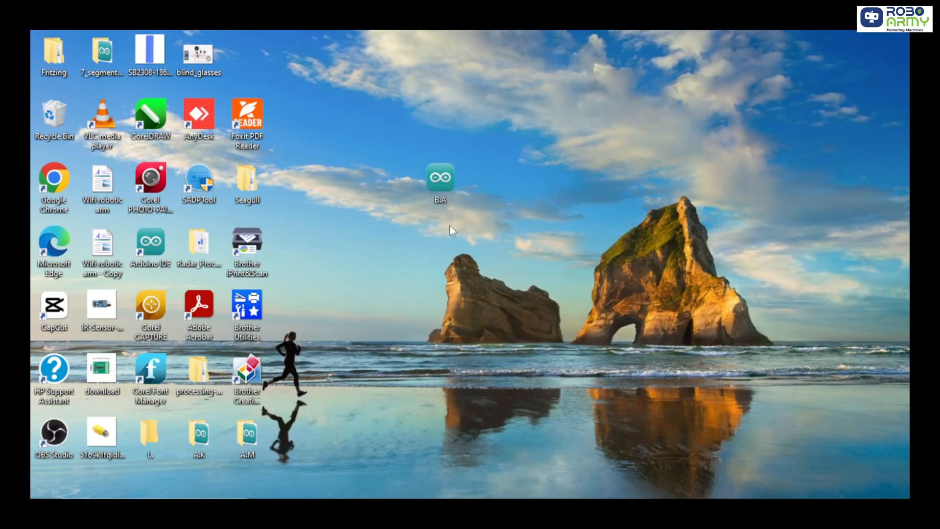
# Step: Launch the B.A sketch from the desktop into Arduino IDE
pyautogui.doubleClick(151, 245)
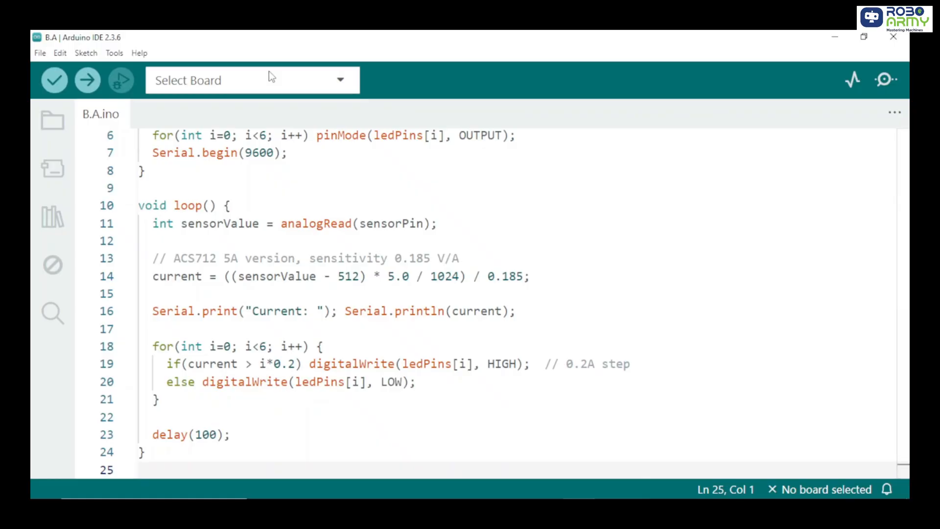
# Step: Confirm Arduino Uno on its USB serial port as the upload target
pyautogui.click(252, 79)
pyautogui.write('uno')
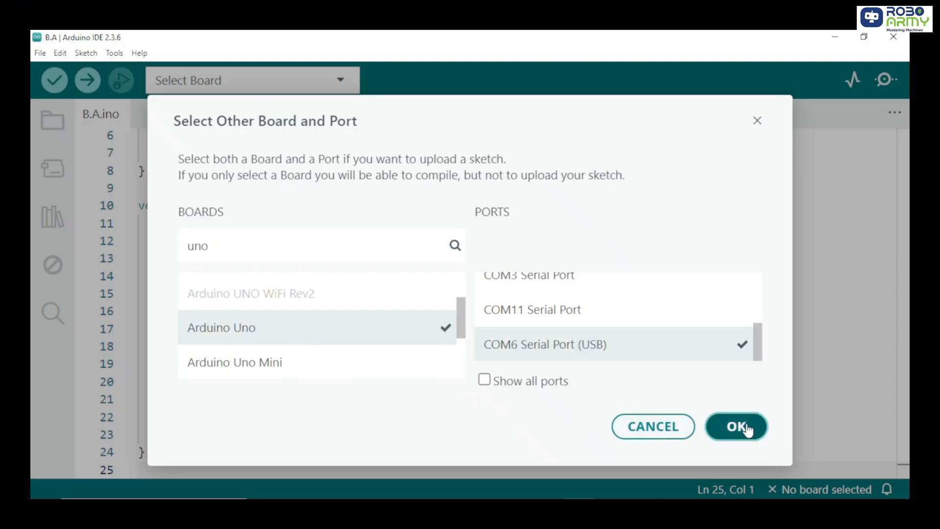
pyautogui.click(736, 426)
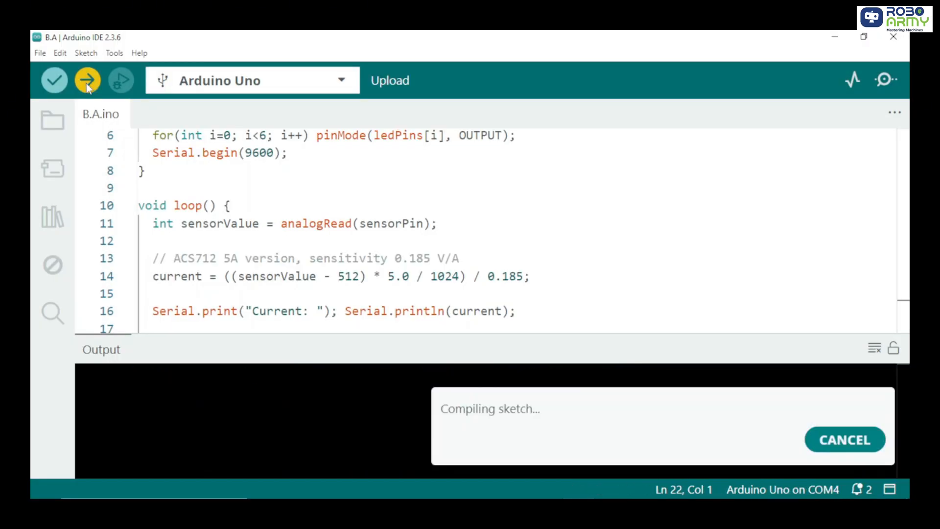